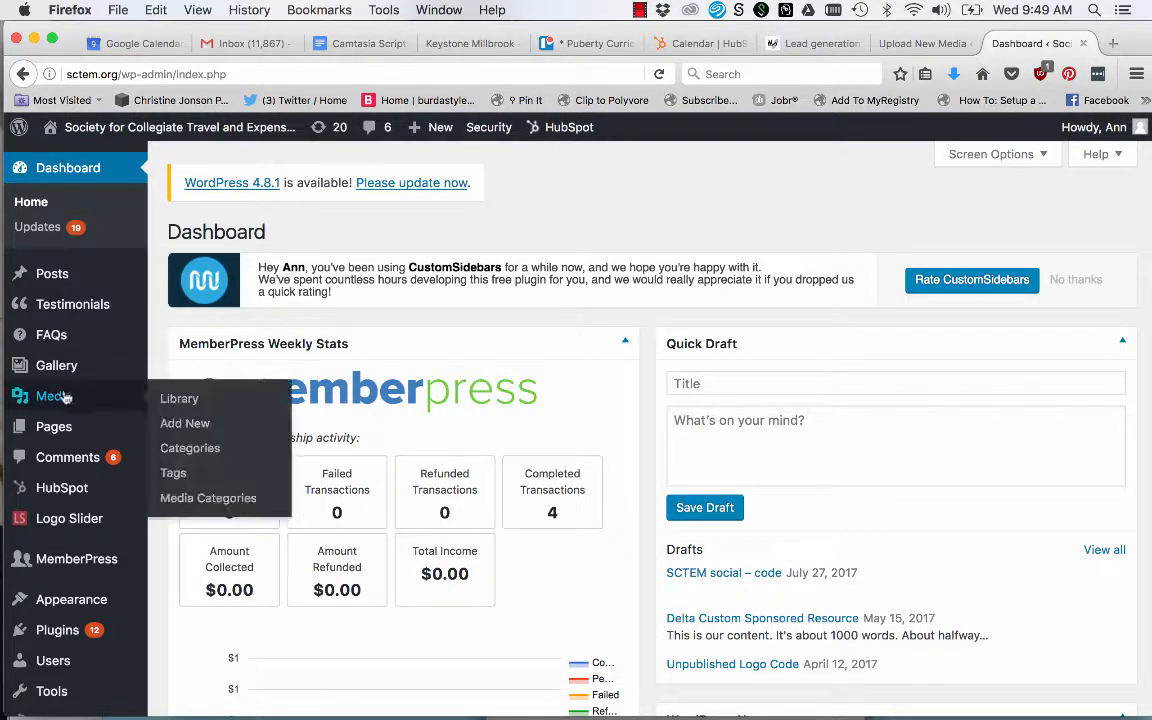
Step: Go from the dashboard to the Media Library listing all uploaded files
{"action": "left_click", "coordinate": [180, 398]}
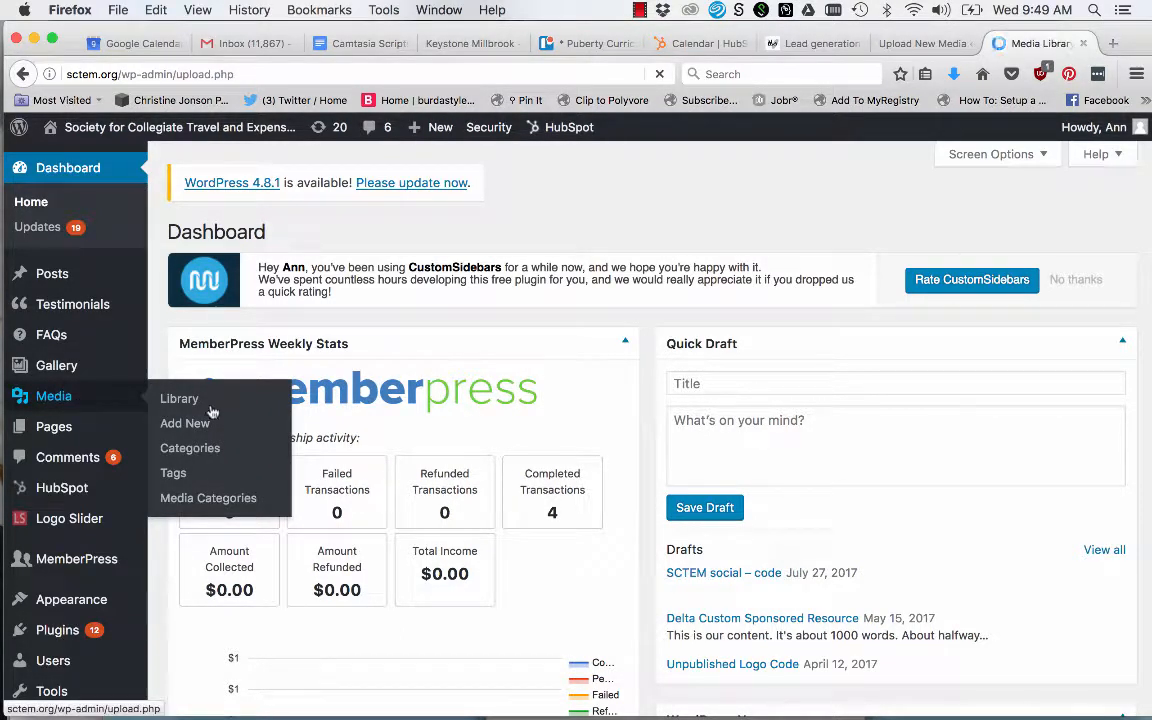
{"action": "left_click", "coordinate": [180, 398]}
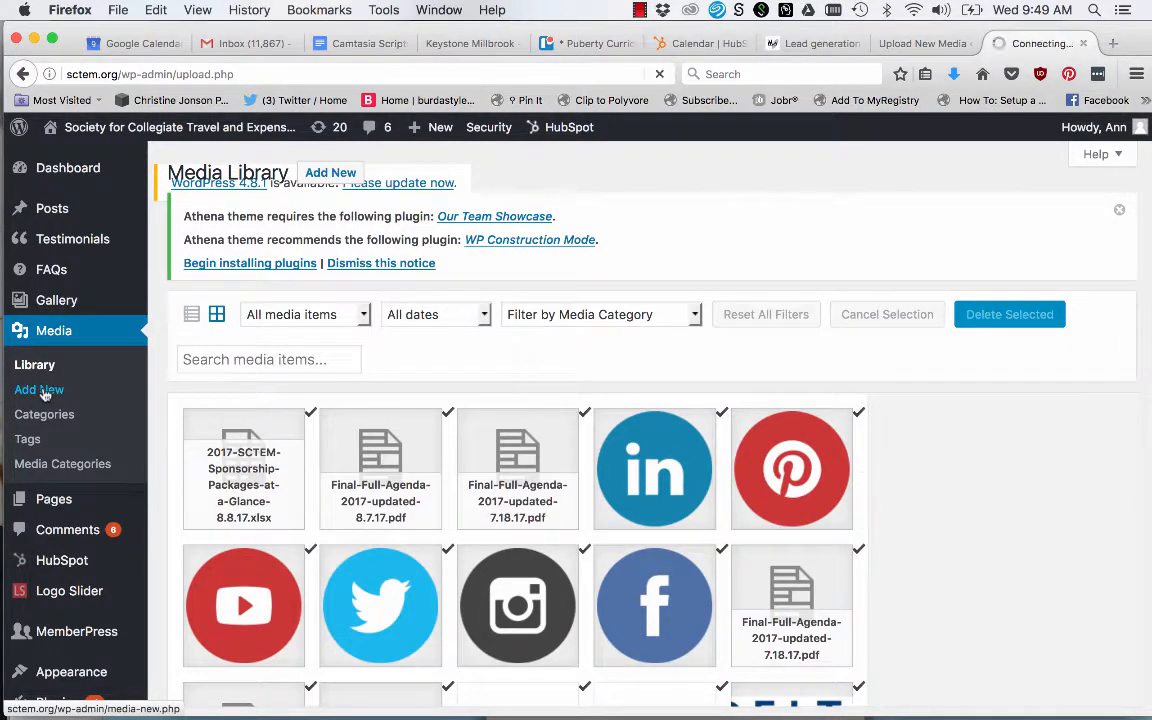
Step: Go to the Upload New Media page via Media > Add New
{"action": "left_click", "coordinate": [40, 388]}
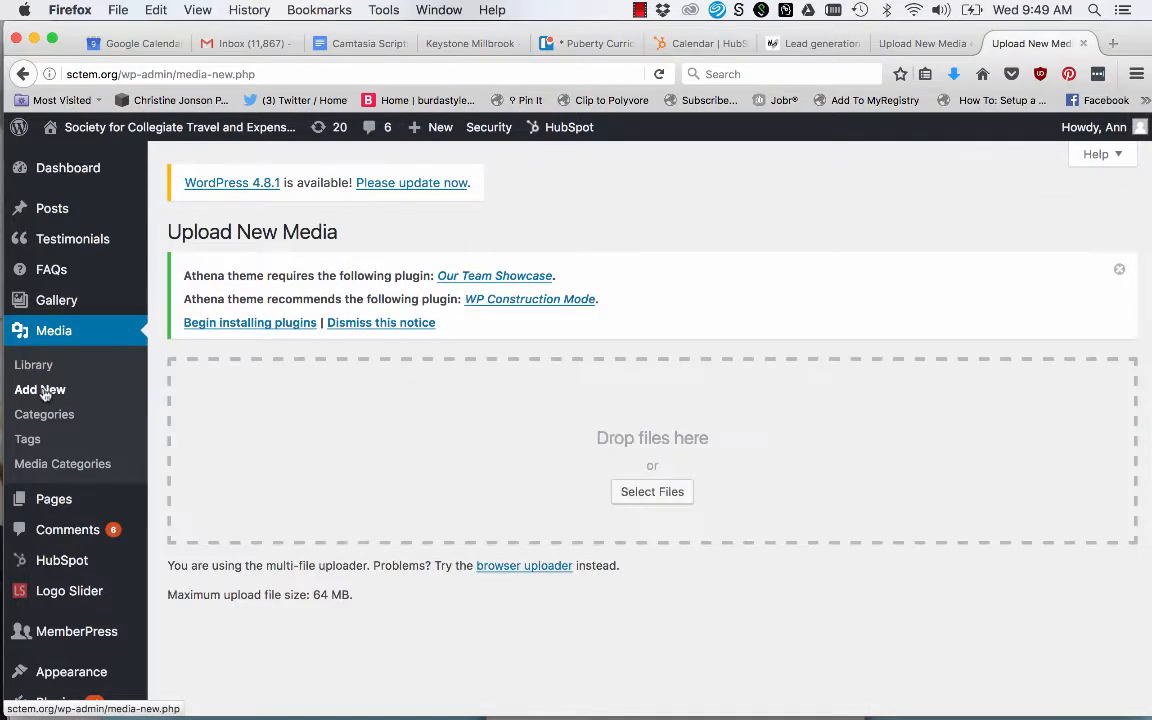
{"action": "mouse_move", "coordinate": [348, 414]}
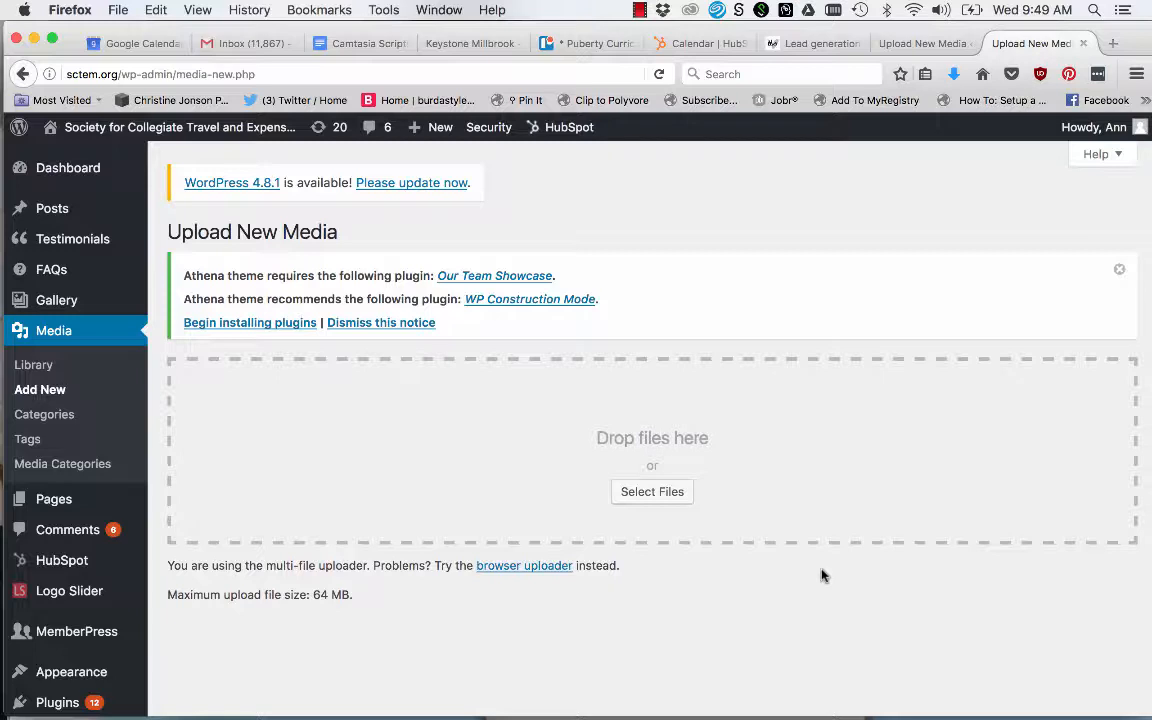
{"action": "mouse_move", "coordinate": [704, 508]}
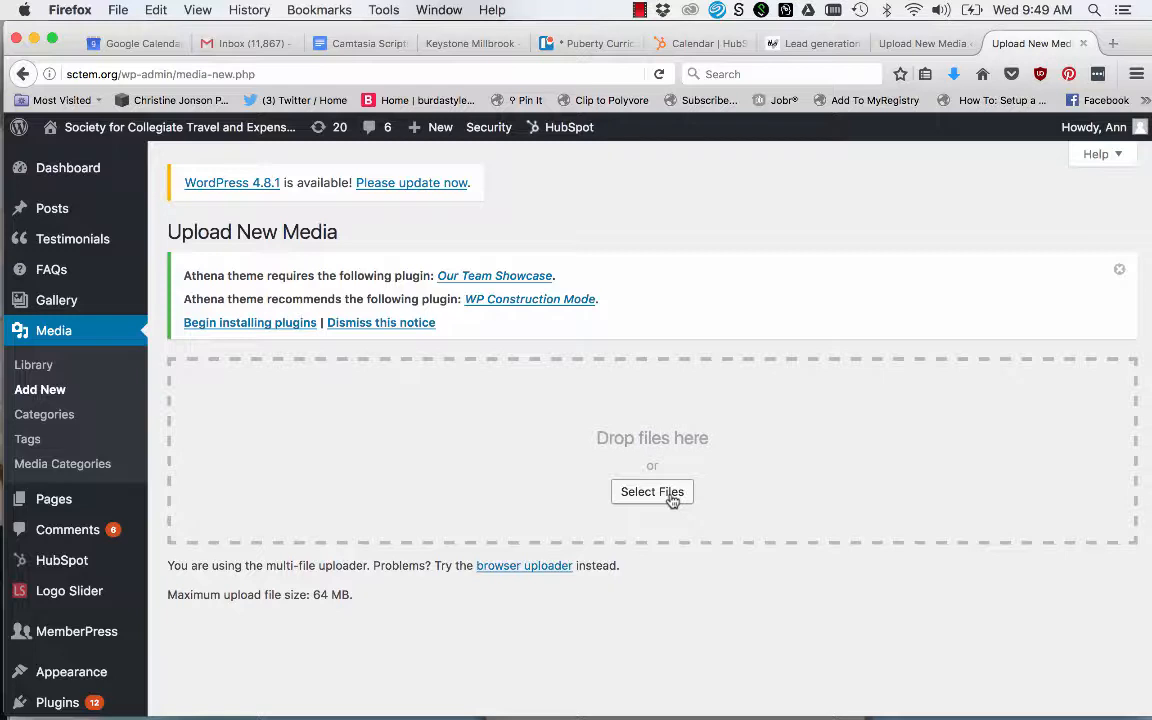
Step: Upload CRGInstagram.jpg from the Desktop through Select Files
{"action": "left_click", "coordinate": [652, 492]}
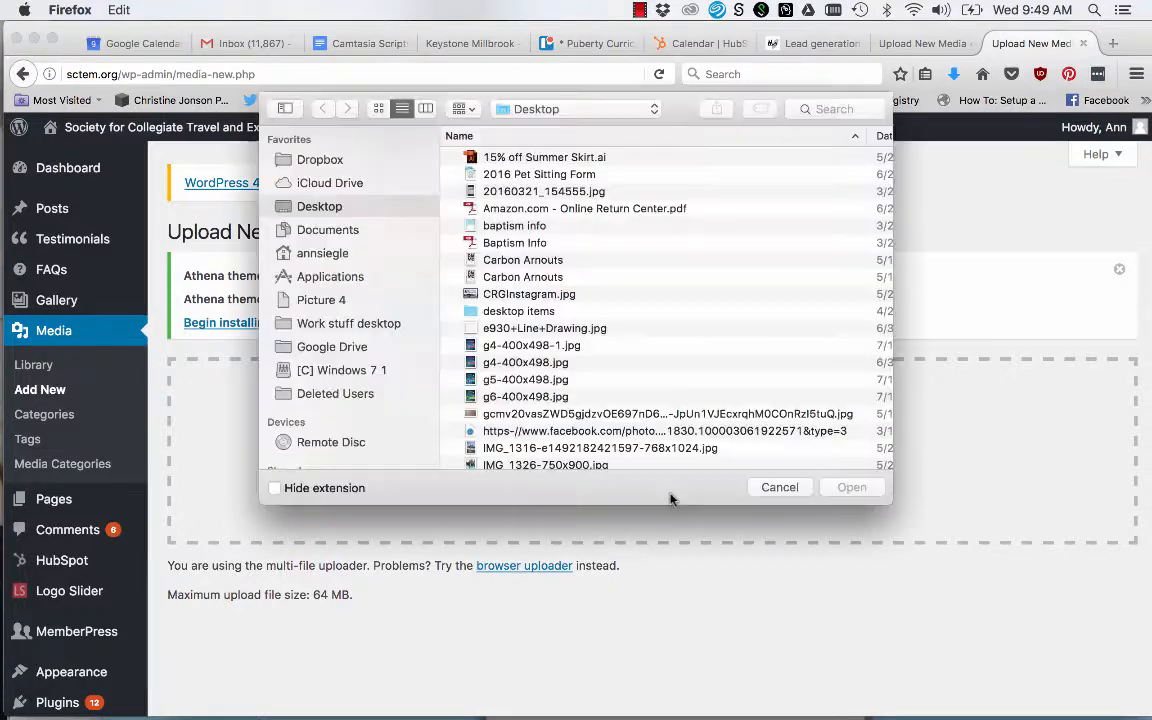
{"action": "left_click", "coordinate": [528, 292]}
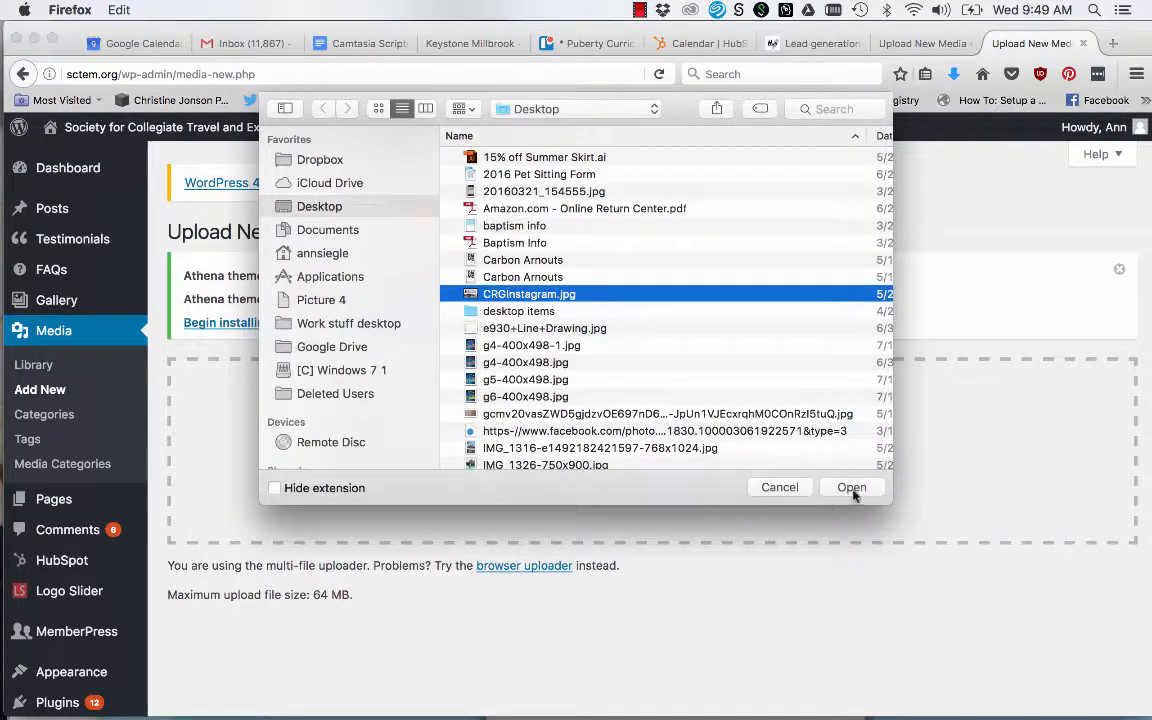
{"action": "left_click", "coordinate": [852, 488]}
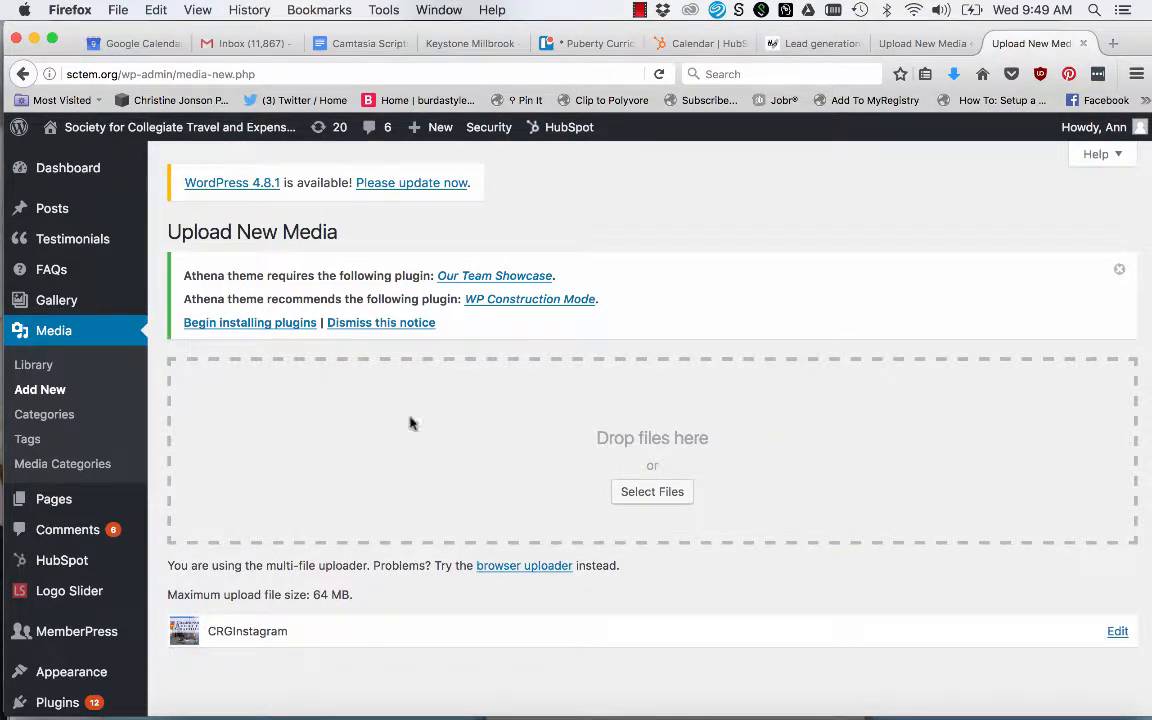
Step: Return to the Media Library and show Attachment Details for the CRGInstagram image
{"action": "left_click", "coordinate": [32, 364]}
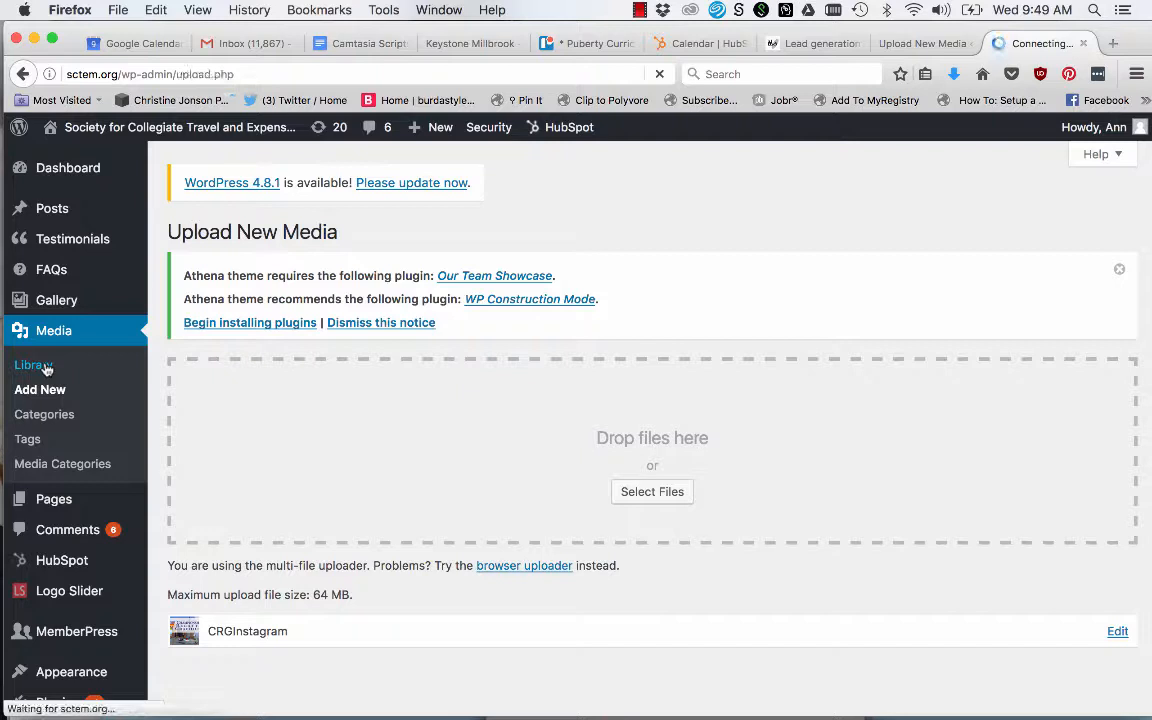
{"action": "left_click", "coordinate": [34, 364]}
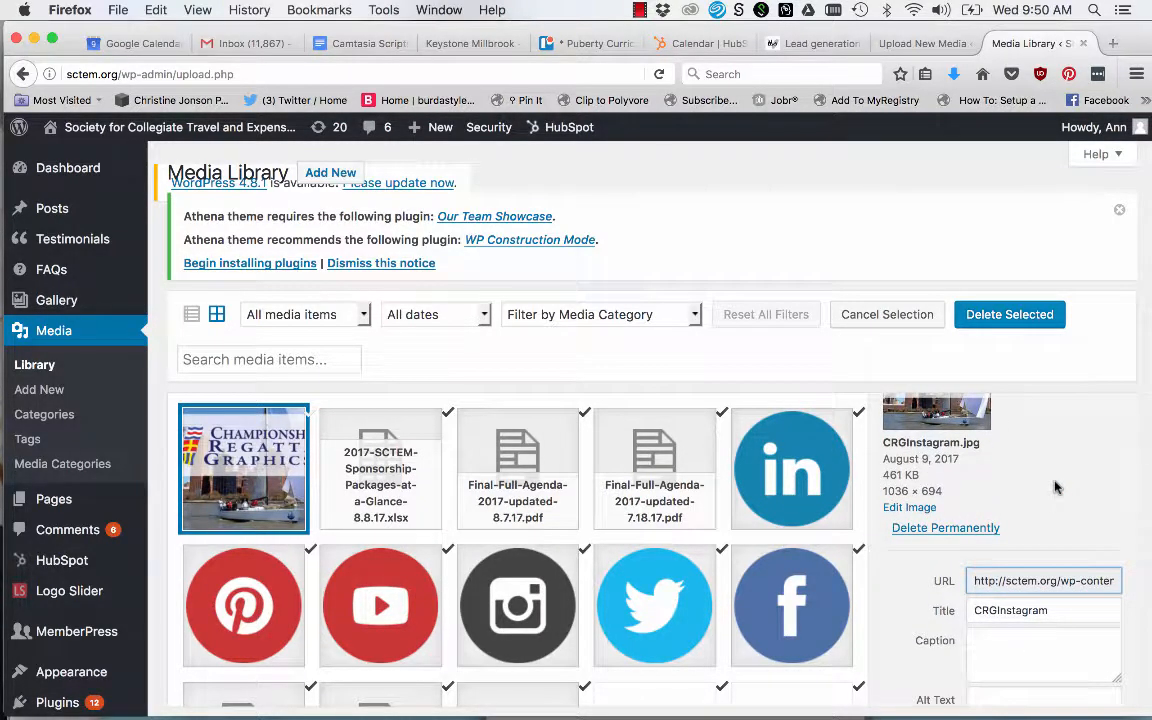
{"action": "scroll", "scroll_direction": "down", "scroll_amount": 3}
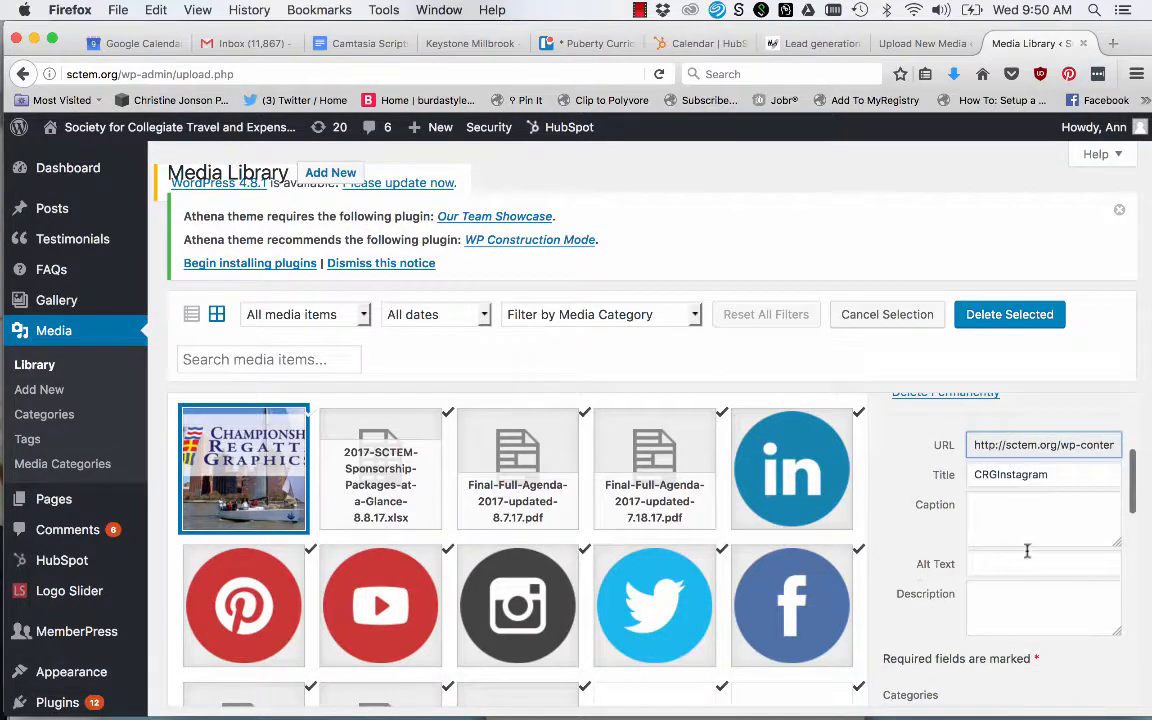
Step: Enter 'Keyword of Article' as the image's alt text and title
{"action": "left_click", "coordinate": [1044, 564]}
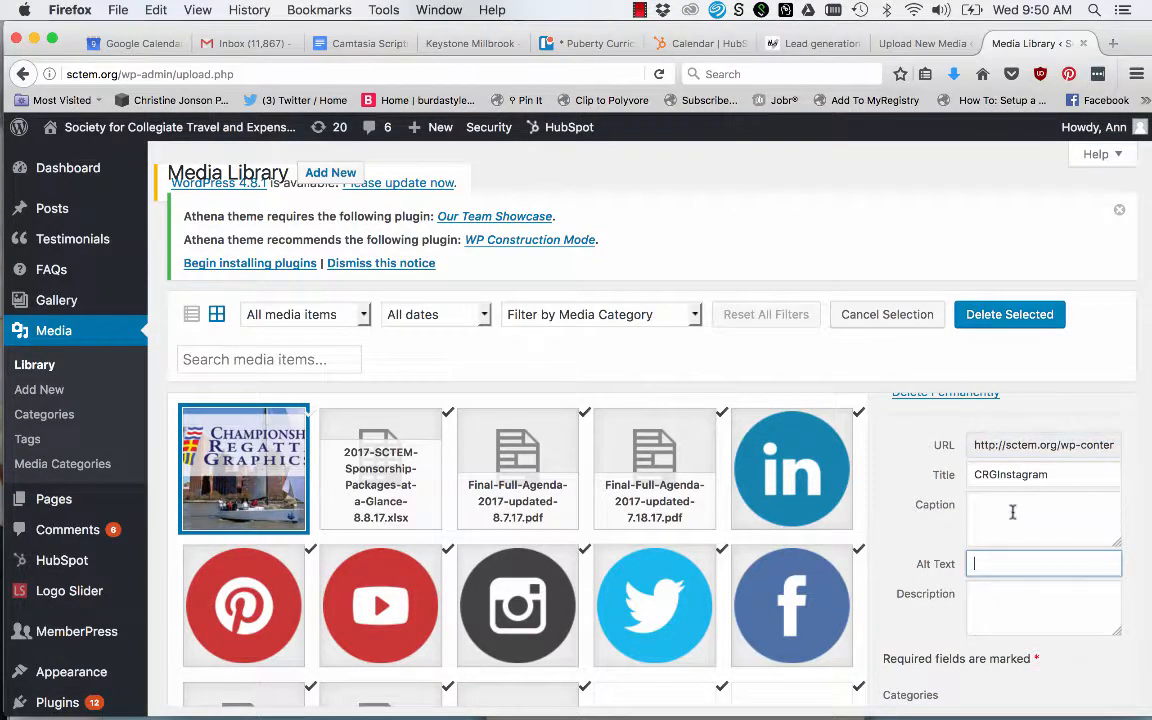
{"action": "type", "text": "Keyword"}
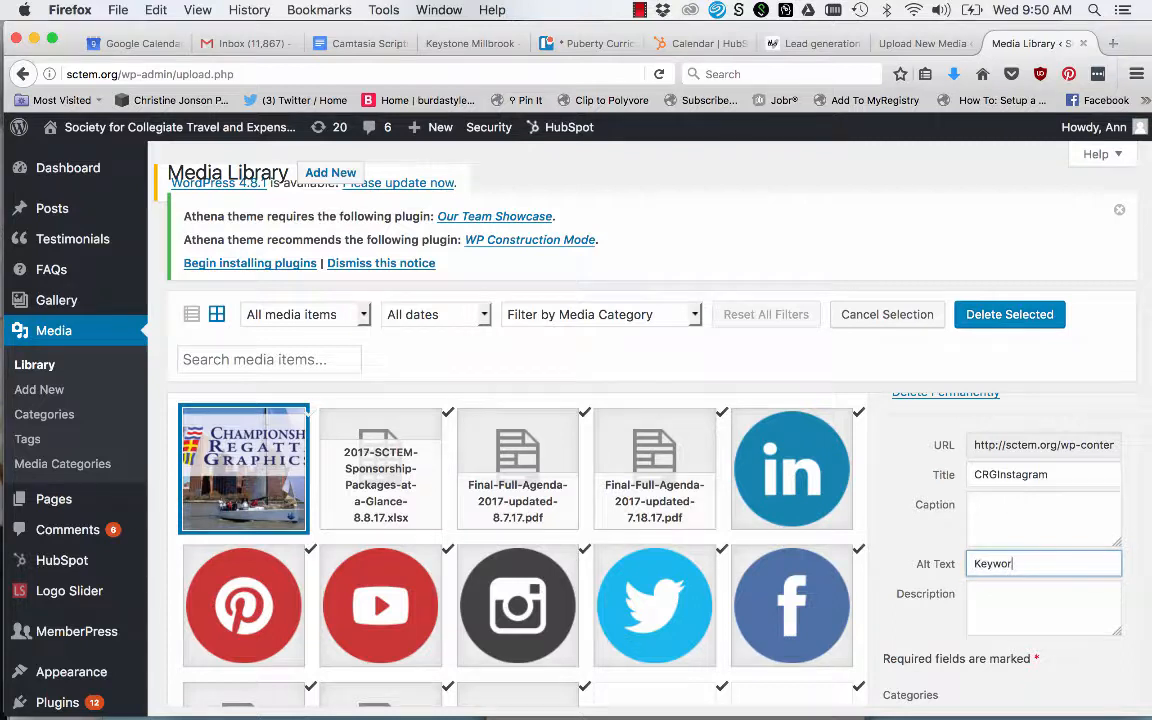
{"action": "type", "text": "of Article"}
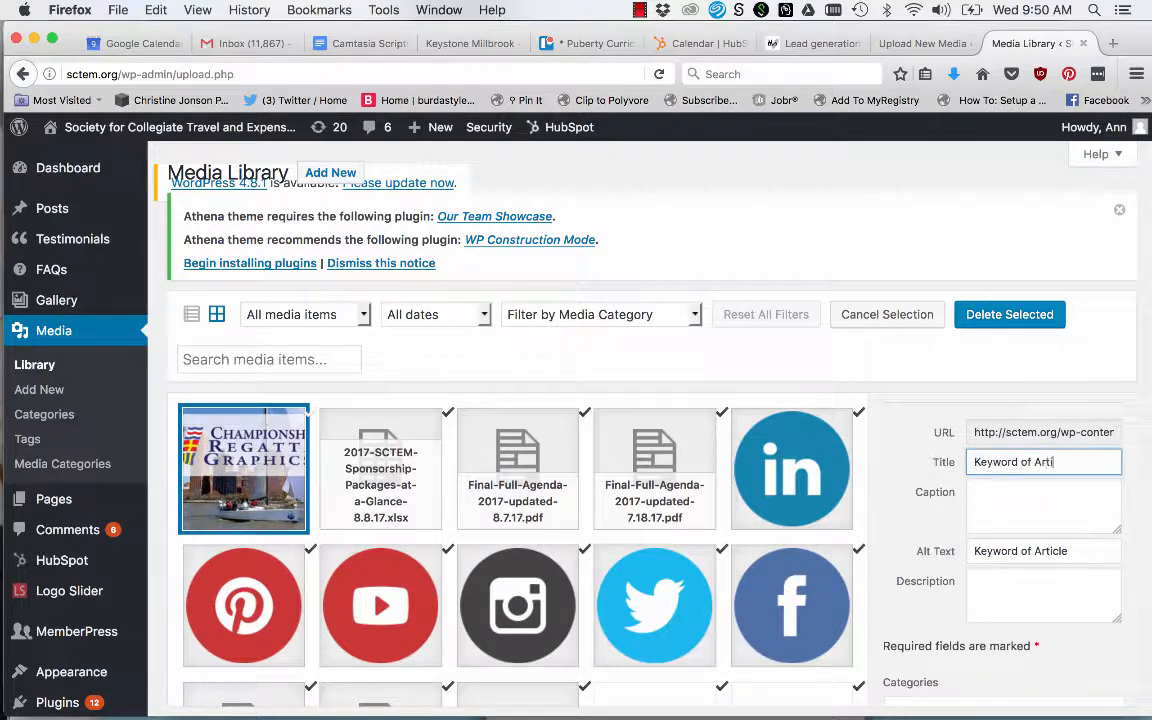
Step: Tick the 2012 Presentations and 2014 Presentations media categories for the image
{"action": "scroll", "scroll_direction": "down", "scroll_amount": 3}
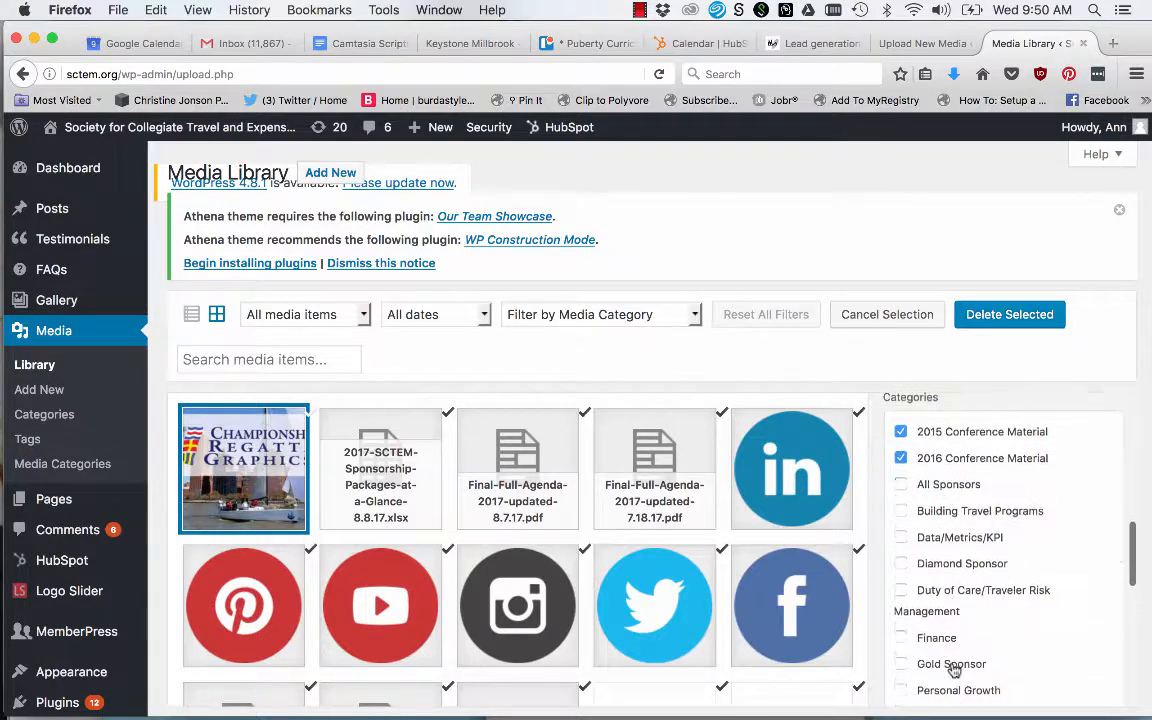
{"action": "scroll", "scroll_direction": "down", "scroll_amount": 3}
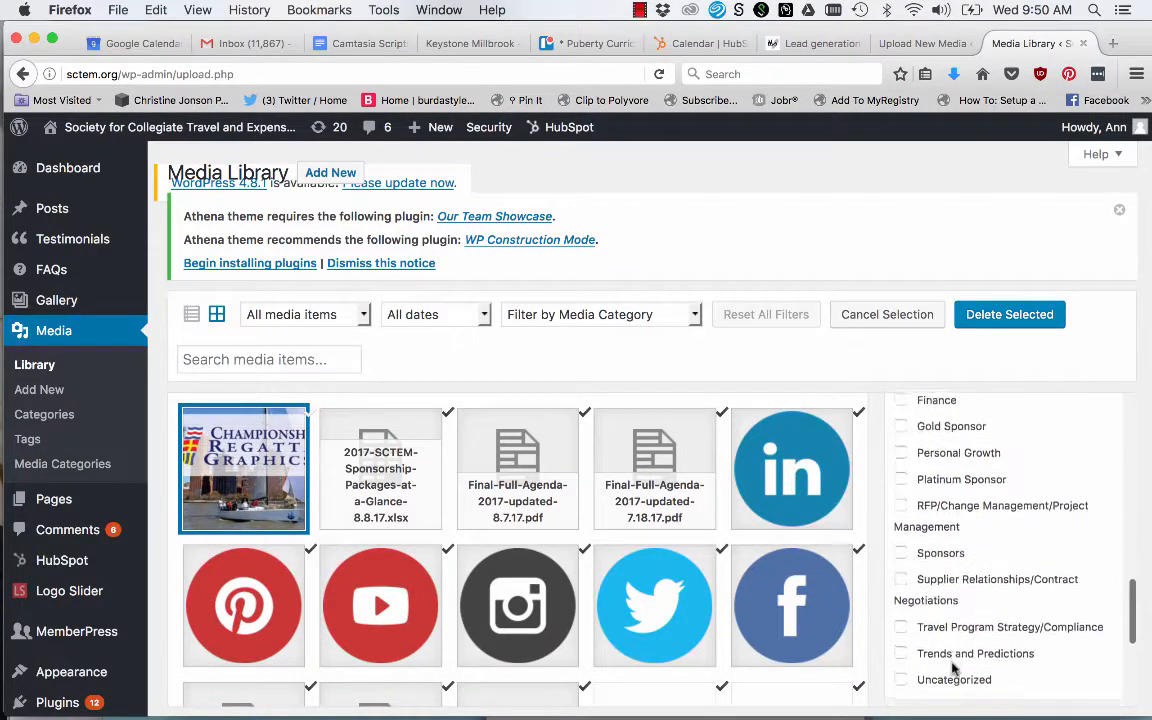
{"action": "scroll", "scroll_direction": "down", "scroll_amount": 3}
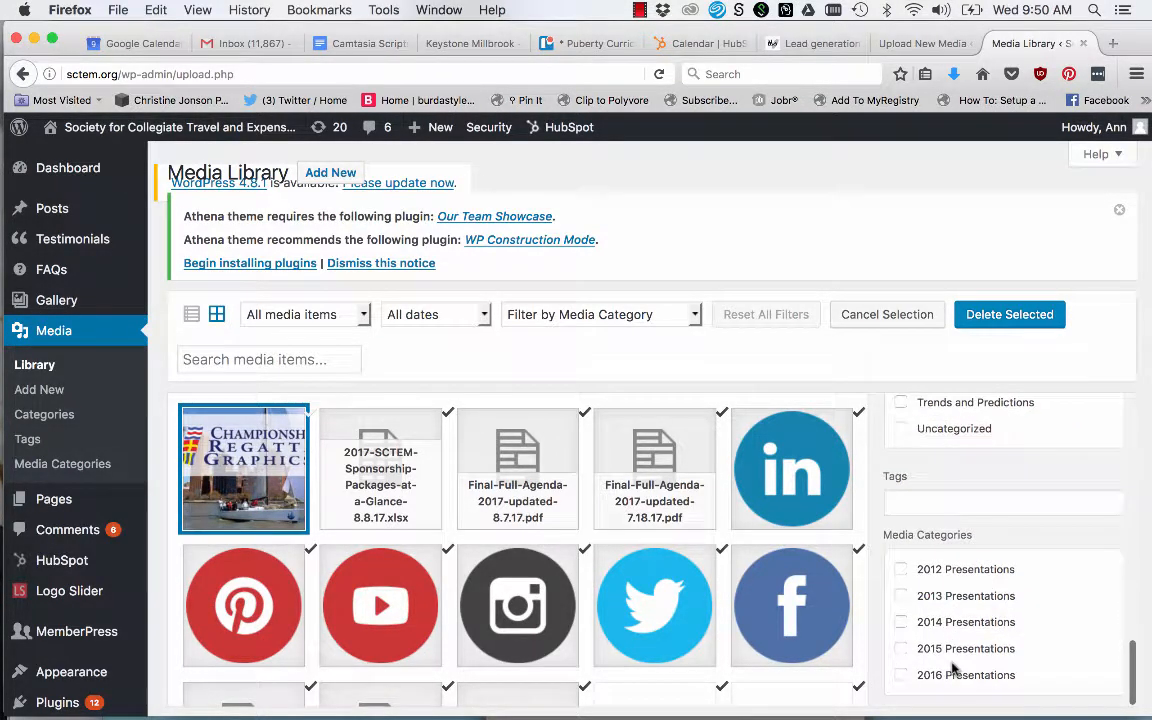
{"action": "left_click", "coordinate": [900, 568]}
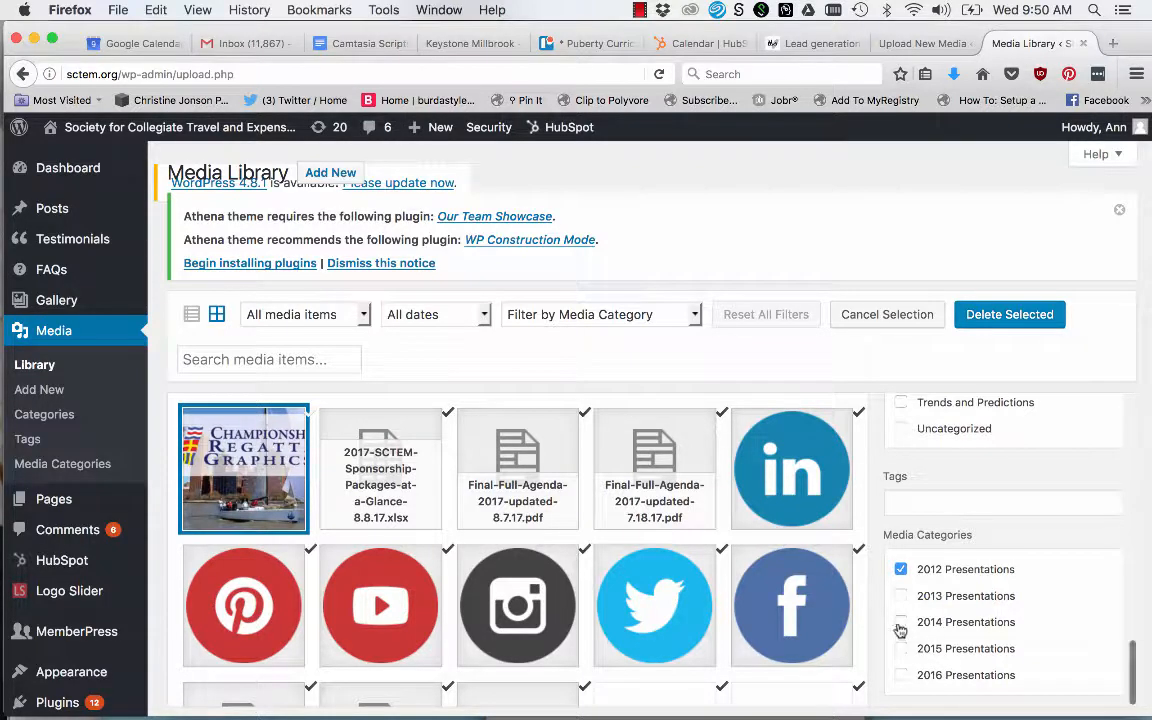
{"action": "left_click", "coordinate": [900, 622]}
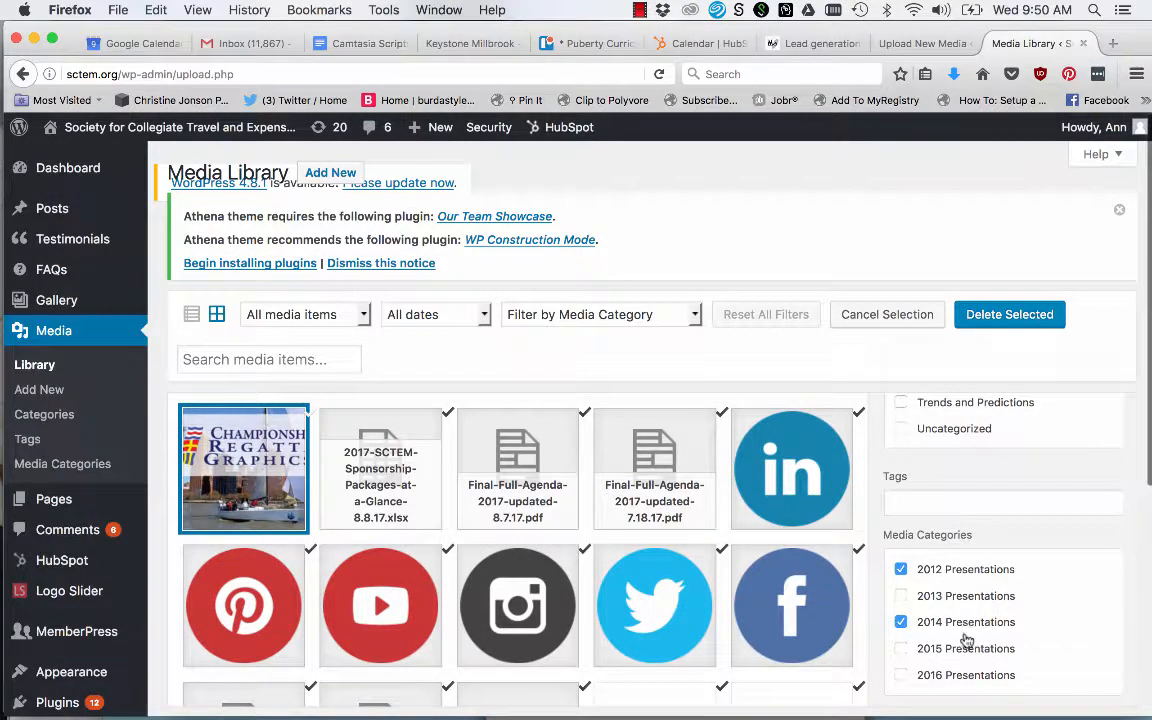
{"action": "left_click", "coordinate": [244, 468]}
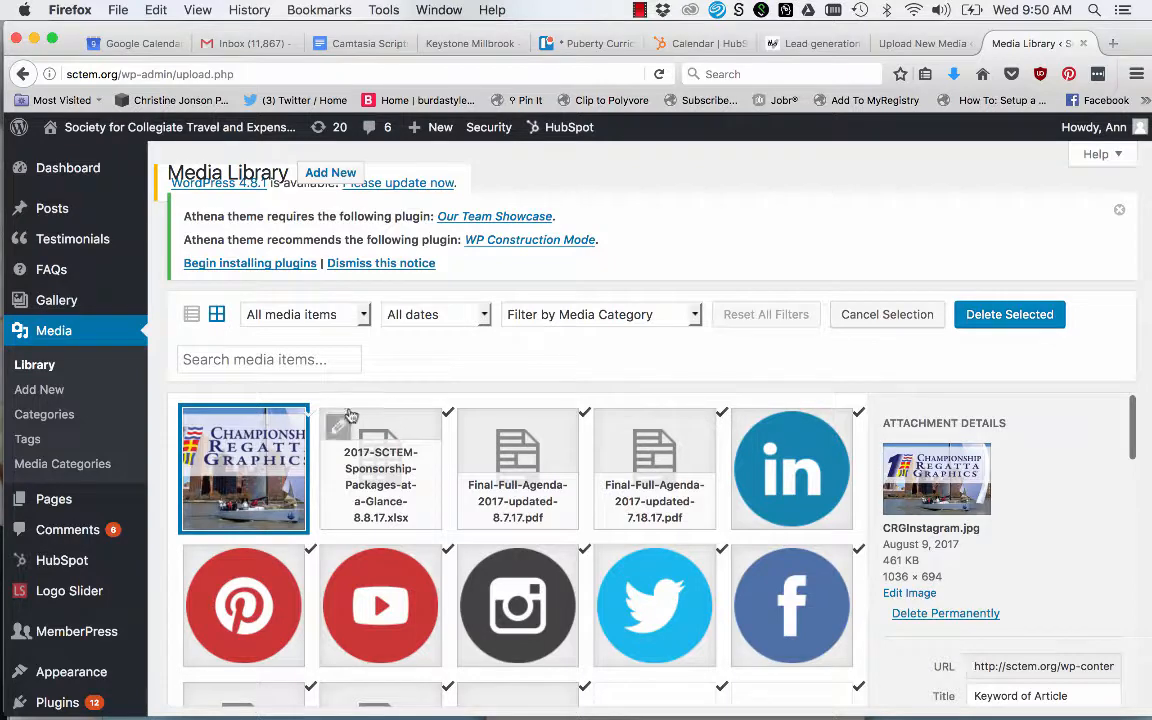